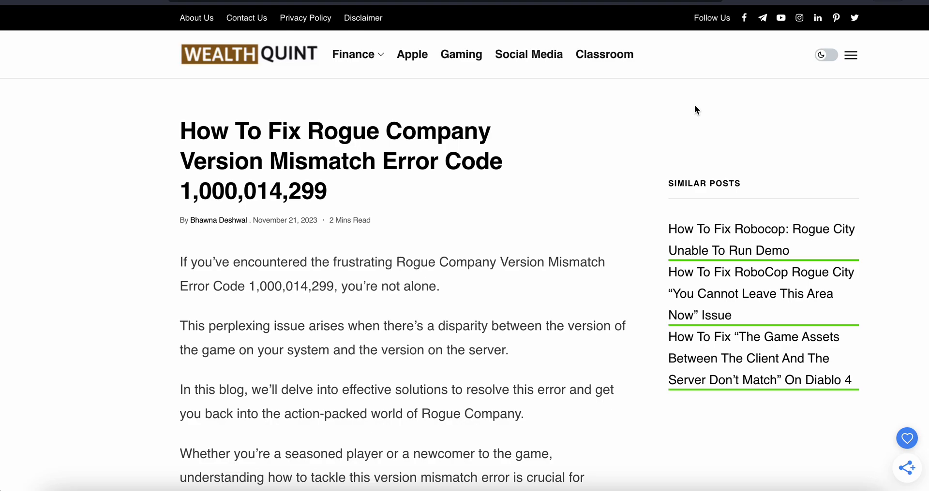
pyautogui.scroll(-3)
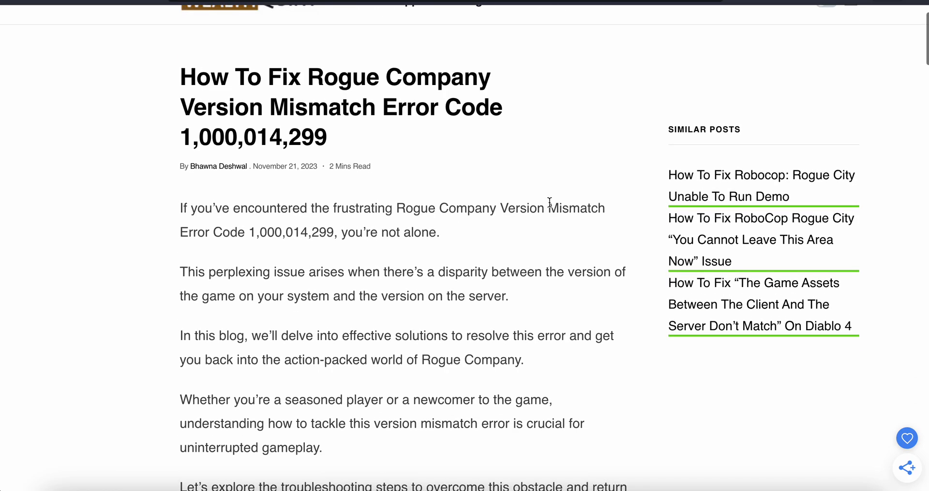
pyautogui.scroll(-3)
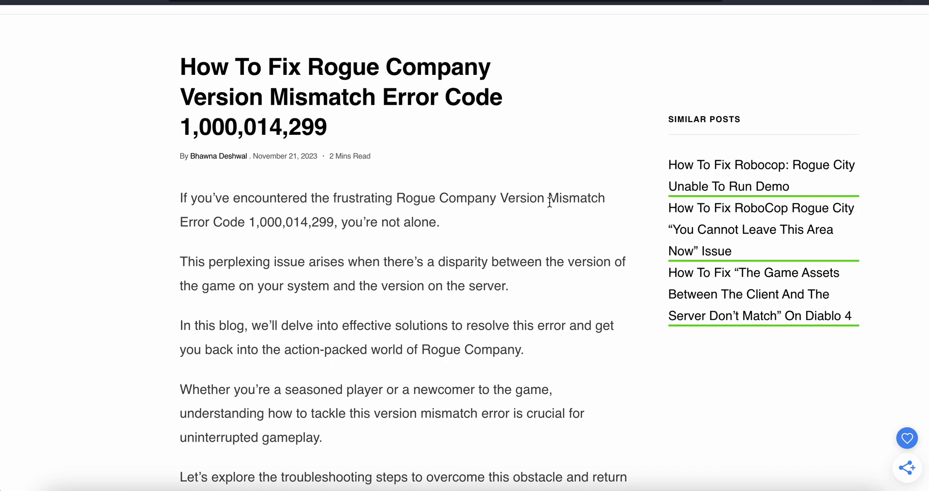
pyautogui.scroll(-3)
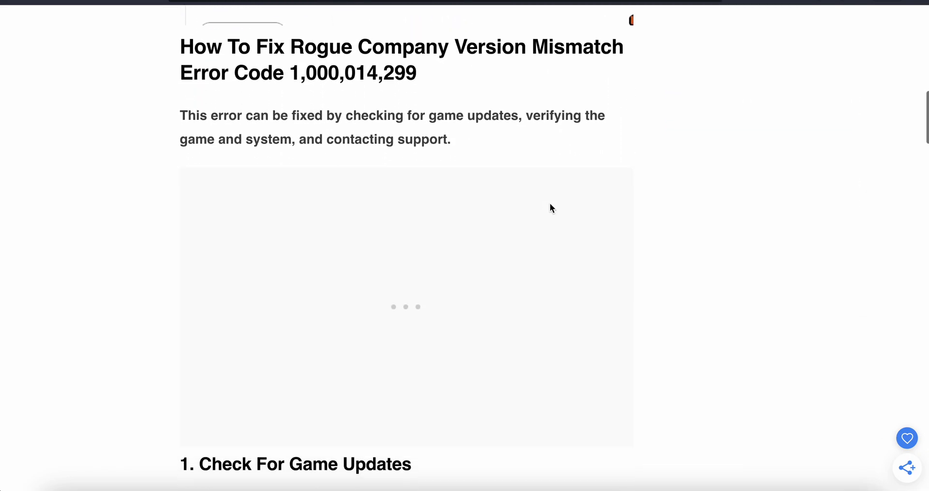
pyautogui.scroll(-3)
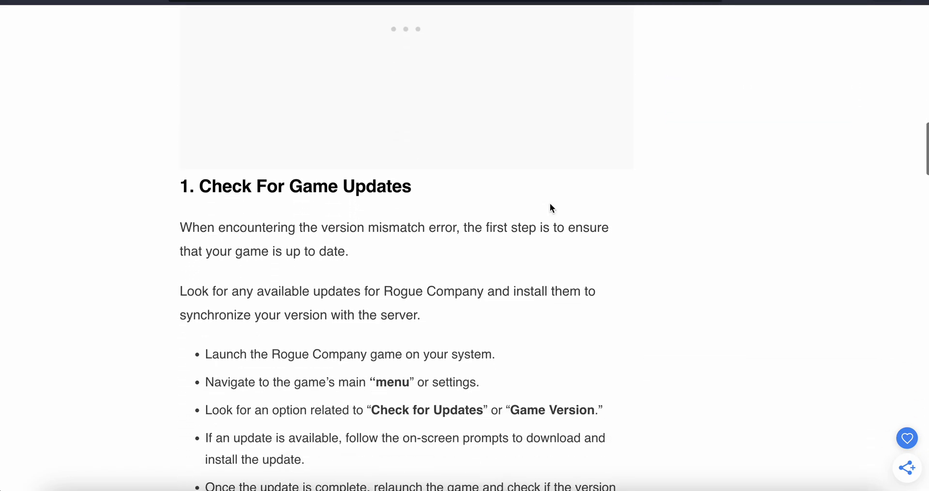
pyautogui.scroll(-3)
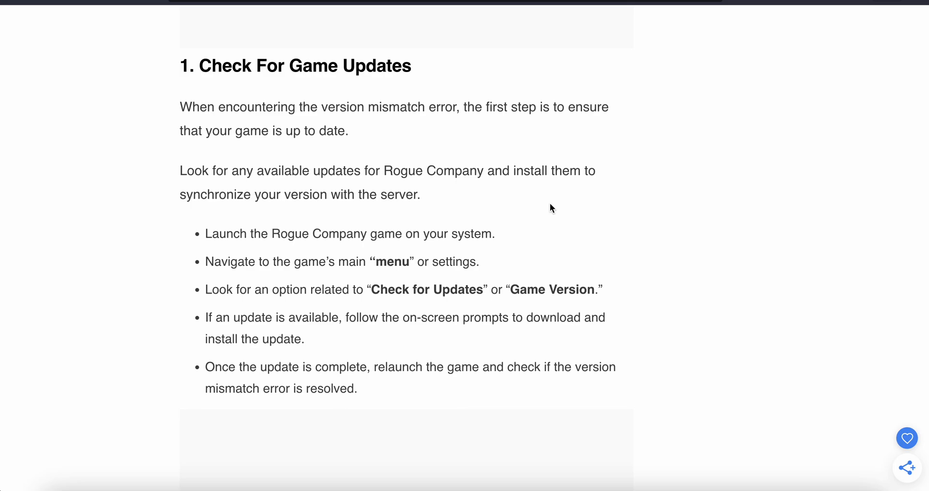
pyautogui.moveTo(378, 248)
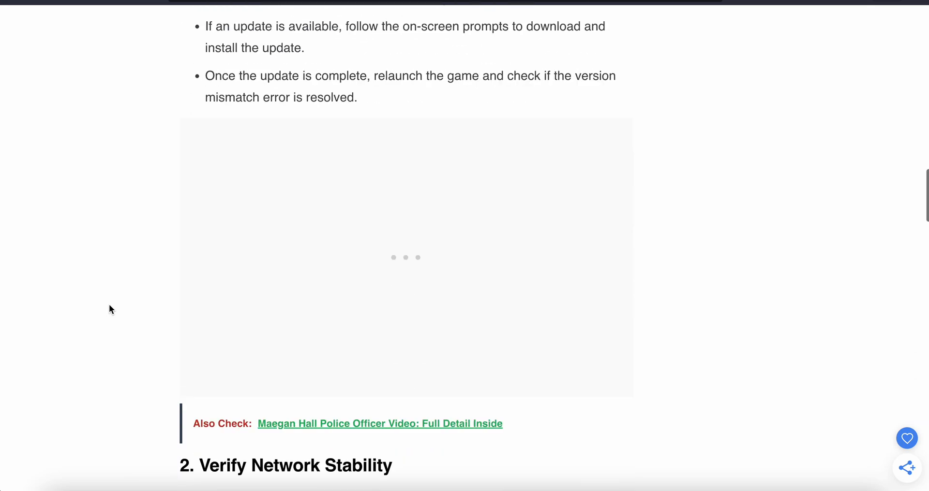
pyautogui.scroll(-3)
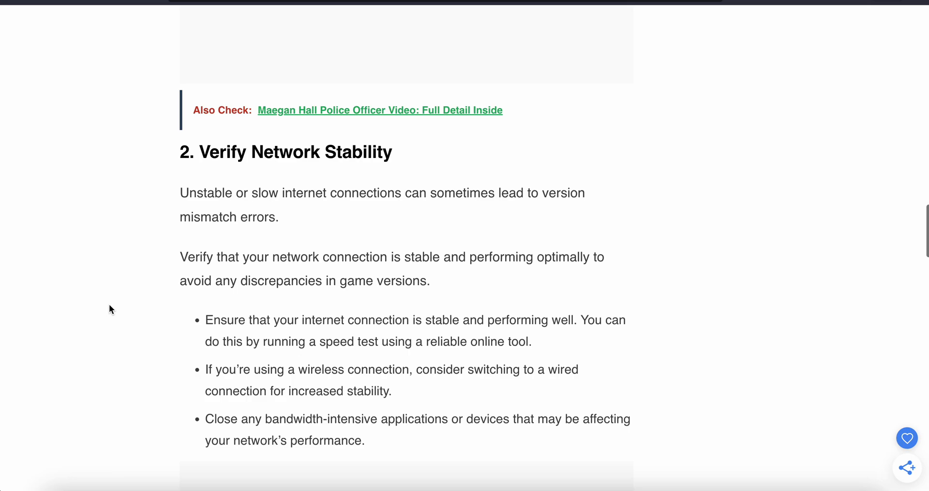
pyautogui.scroll(-3)
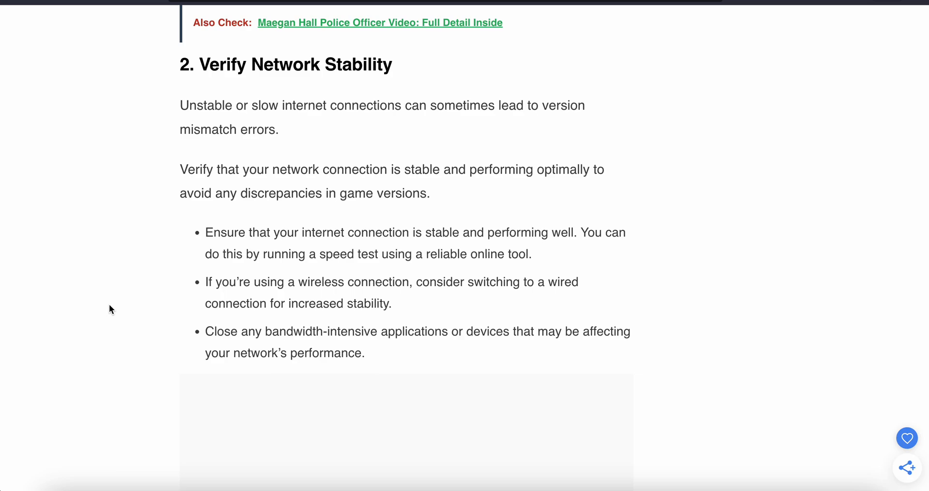
pyautogui.scroll(-3)
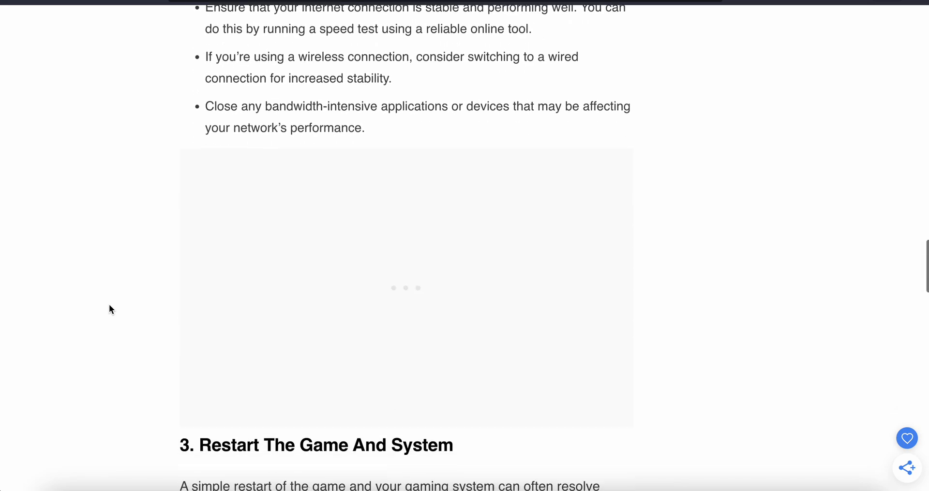
pyautogui.scroll(-3)
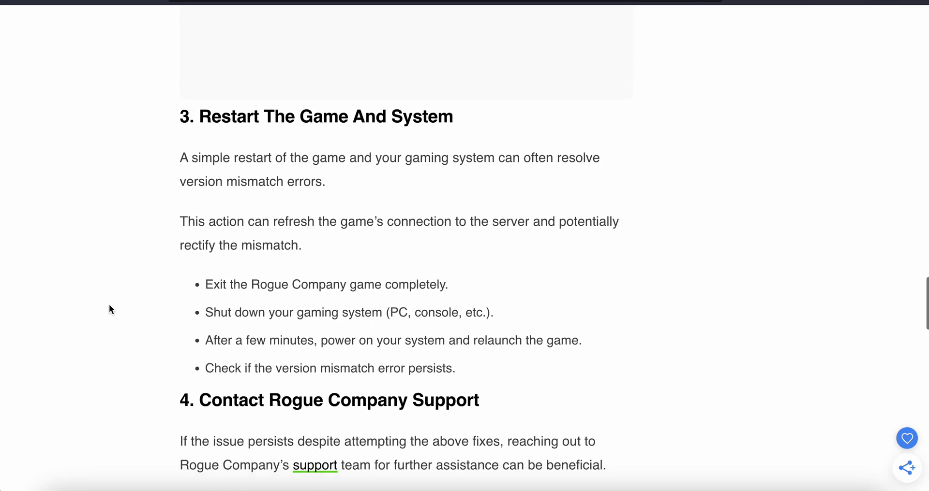
pyautogui.scroll(-3)
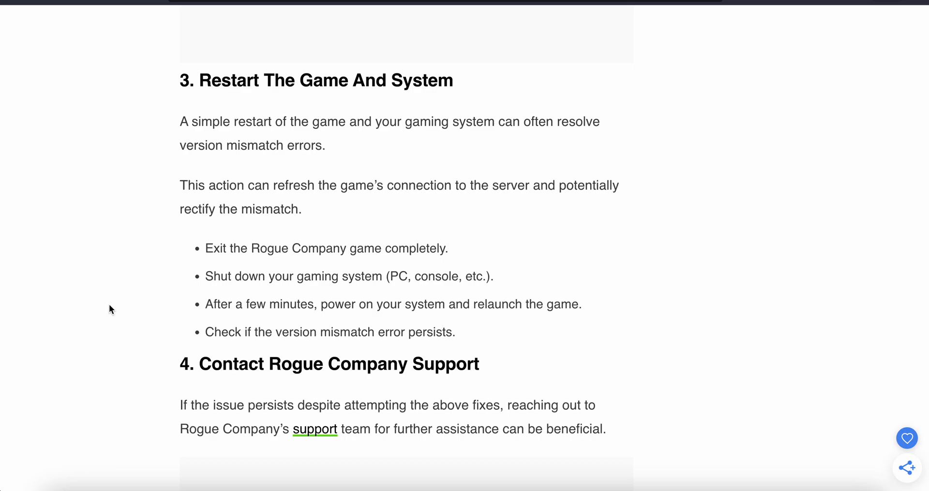
pyautogui.scroll(-3)
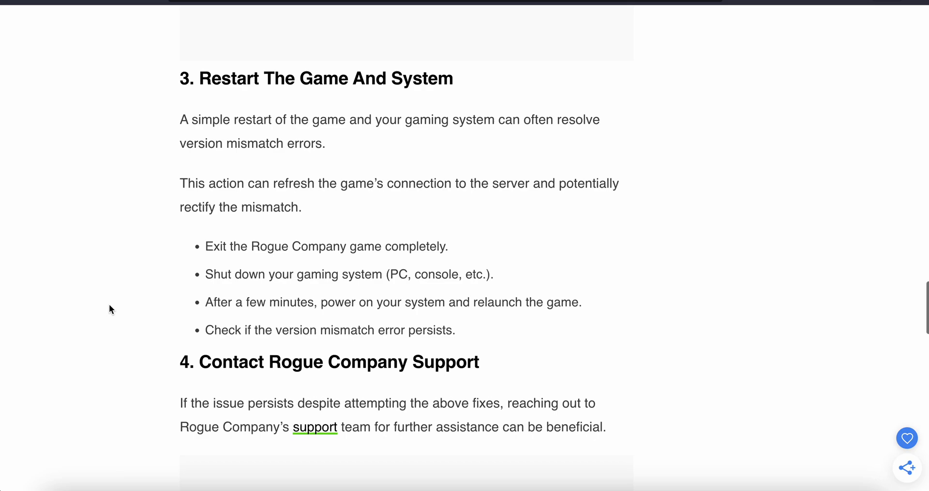
pyautogui.scroll(-3)
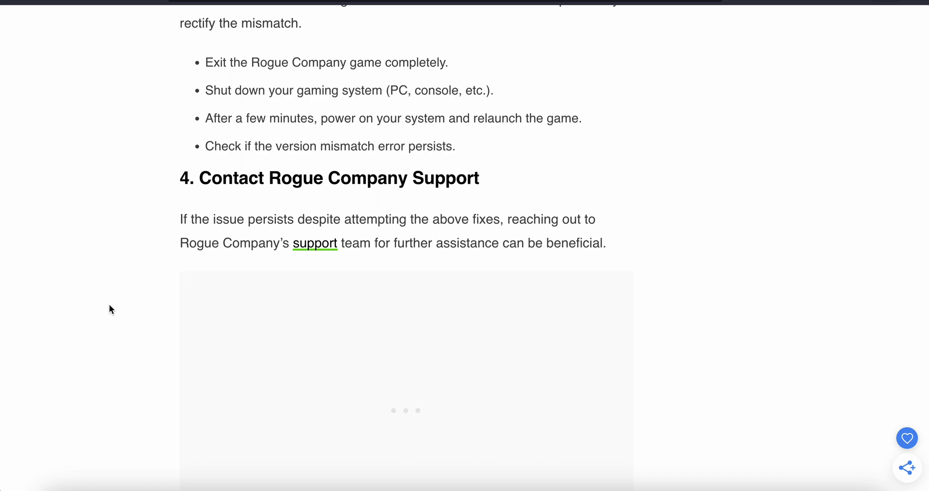
pyautogui.scroll(-3)
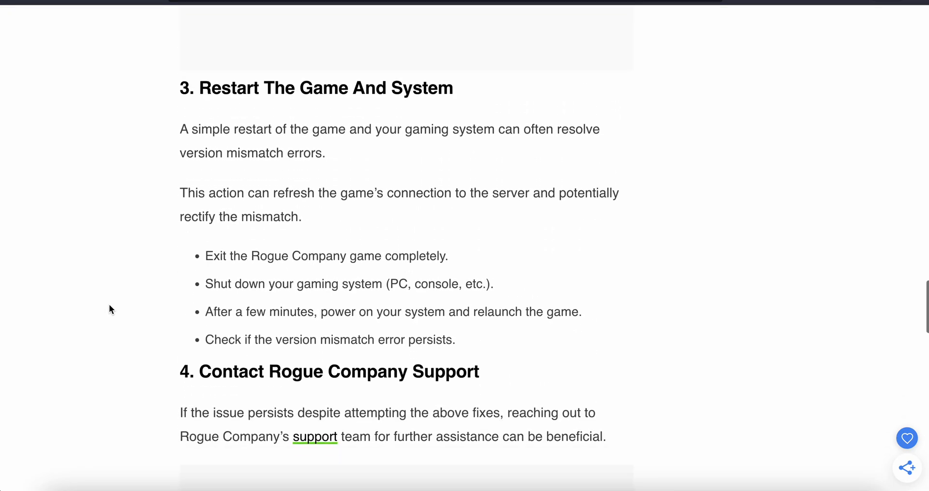
pyautogui.scroll(3)
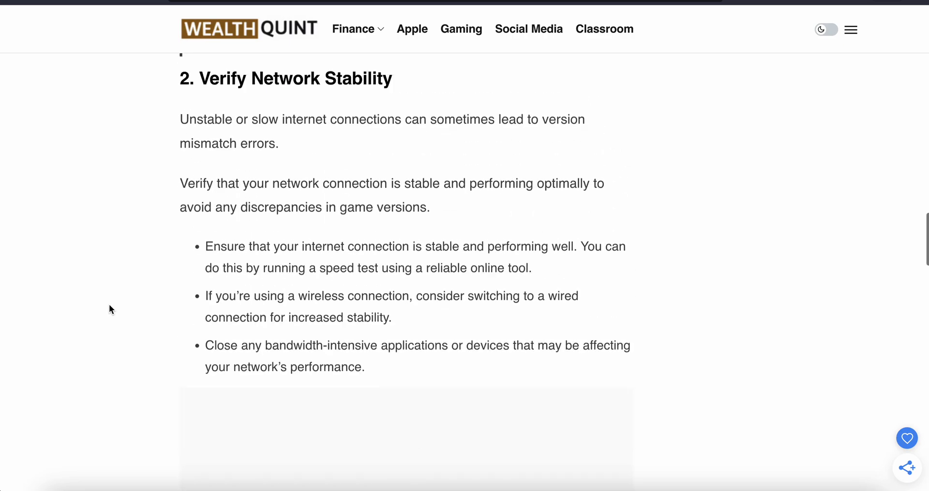